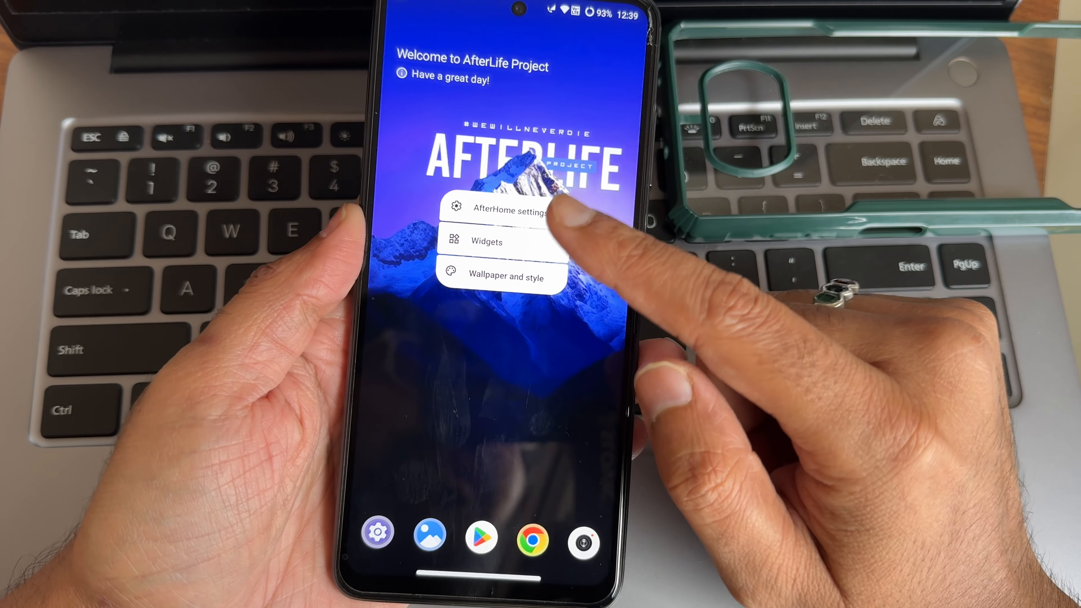
Step: Browse the AfterHome launcher's icon pack and icon size options, then return to its settings list
click(502, 209)
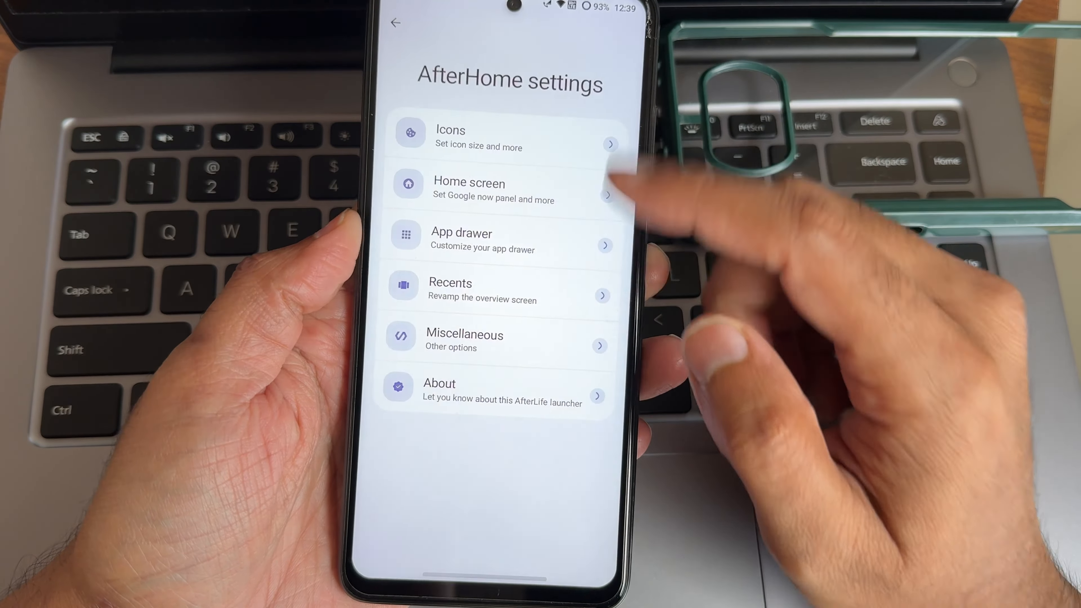
click(478, 135)
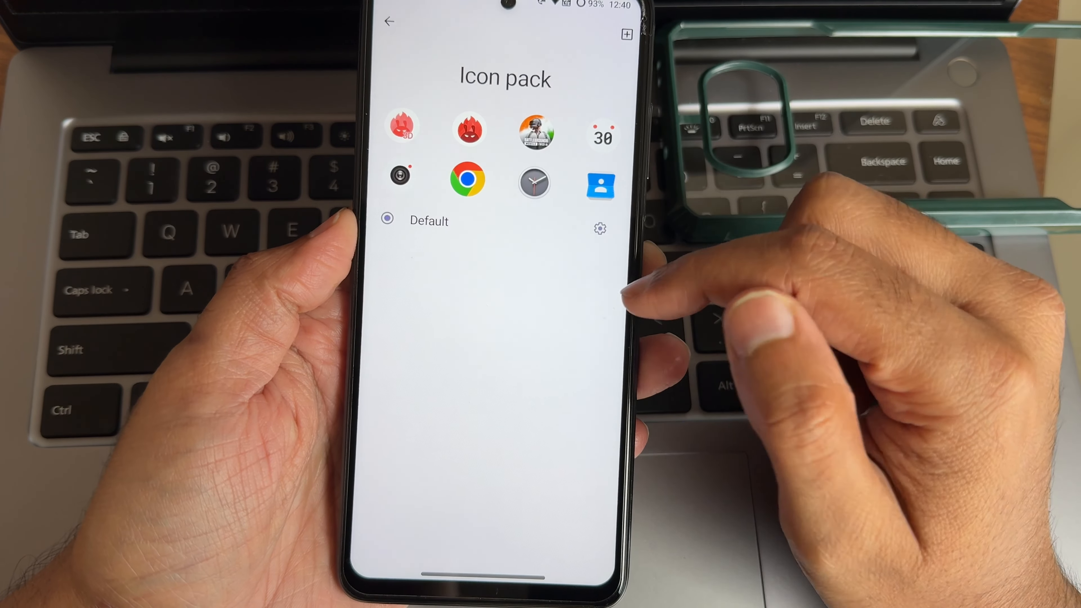
click(388, 22)
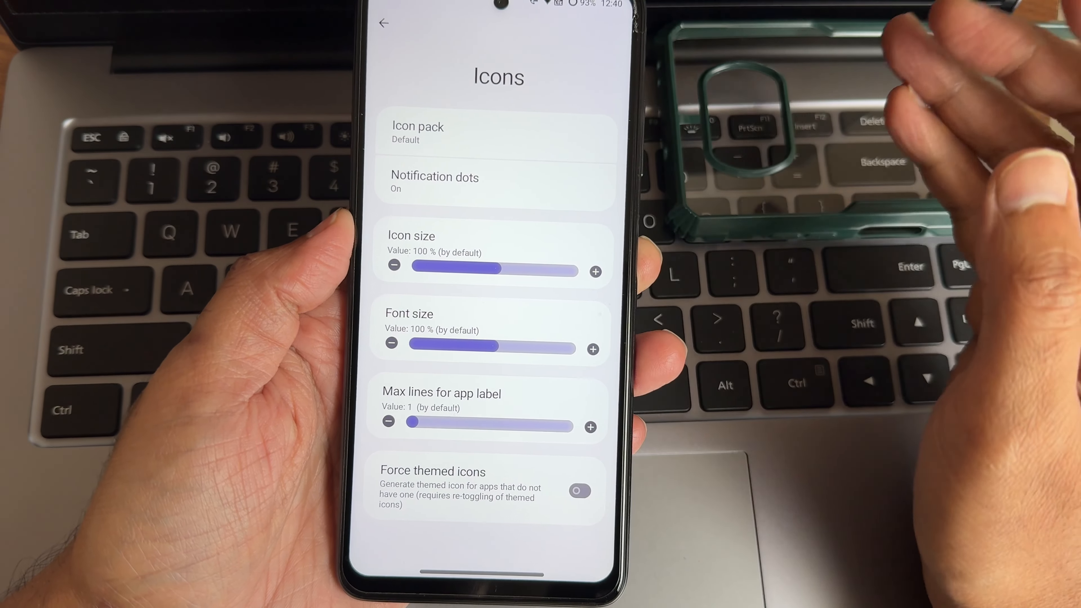
click(579, 490)
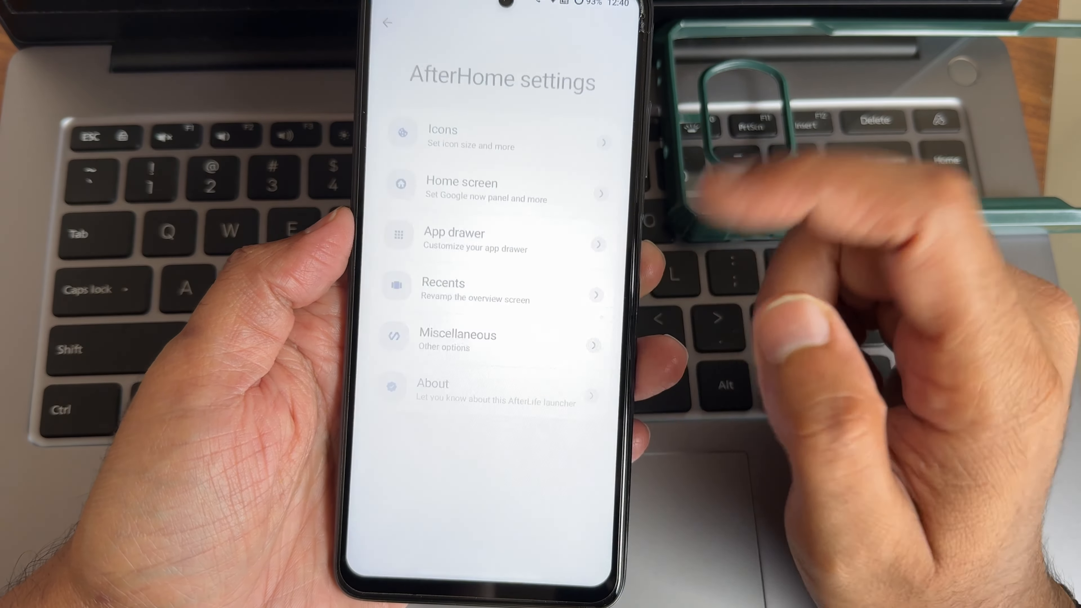
Step: Visit one more AfterHome settings section and bring down the redesigned Quick Settings panel
click(457, 340)
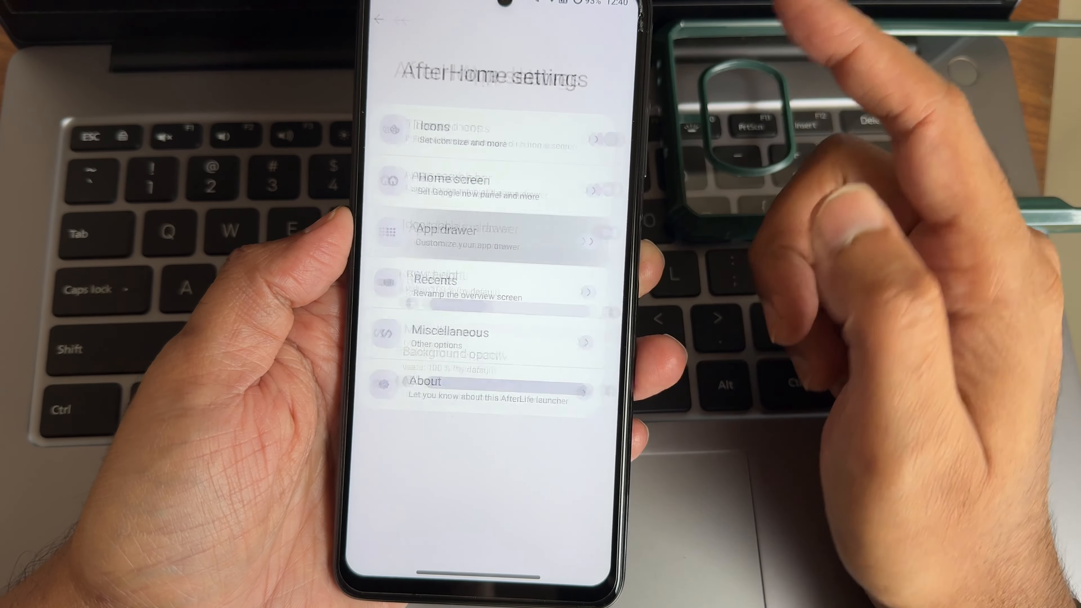
click(447, 238)
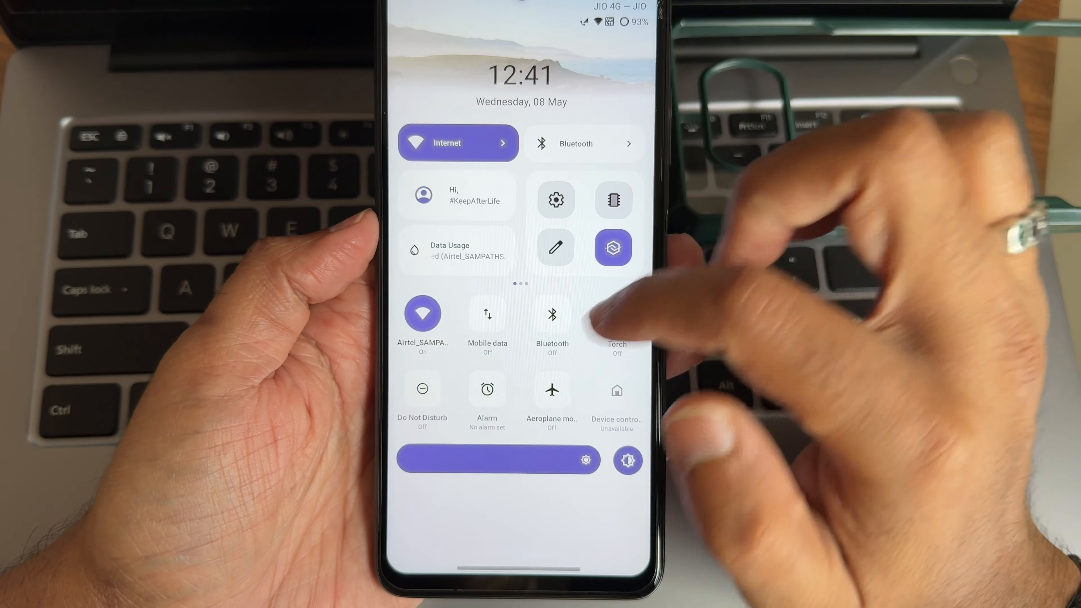
Step: Scroll through the Quick Settings tile editor, exit it, and reveal the app drawer
scroll(left, 3)
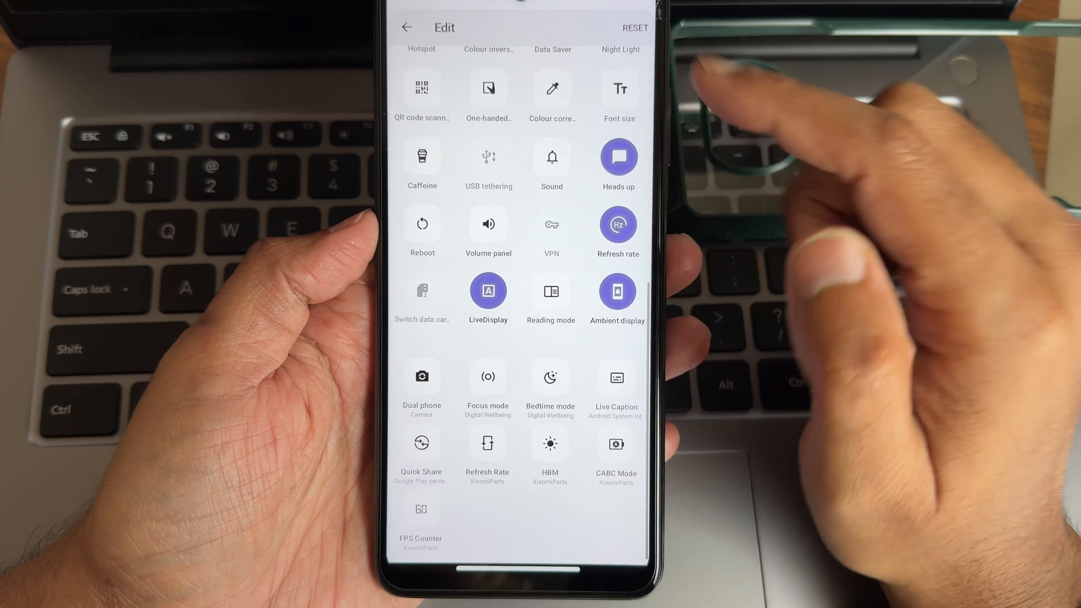
scroll(up, 3)
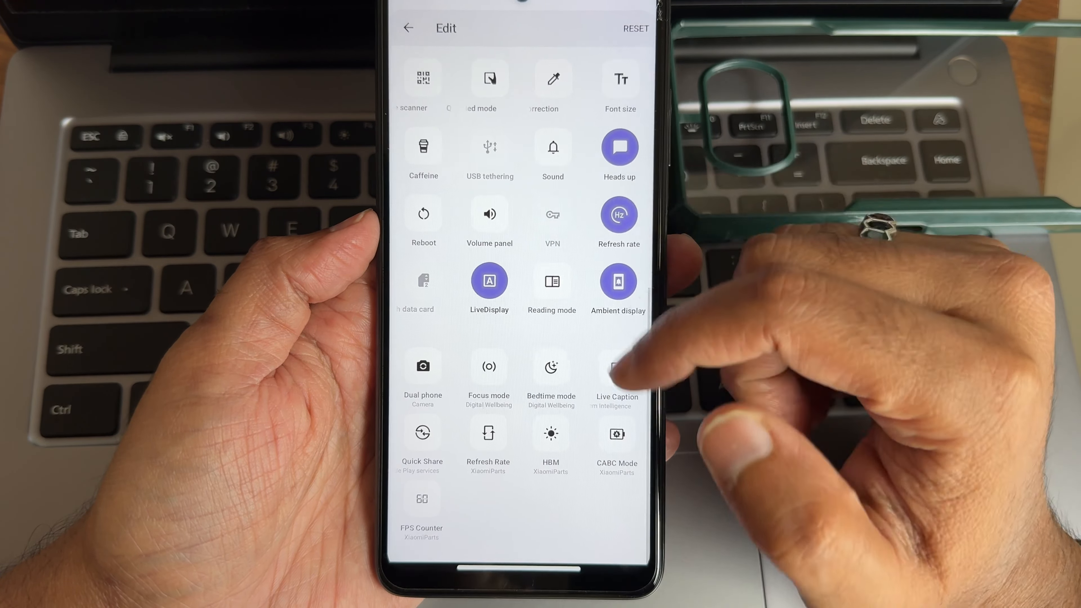
click(407, 28)
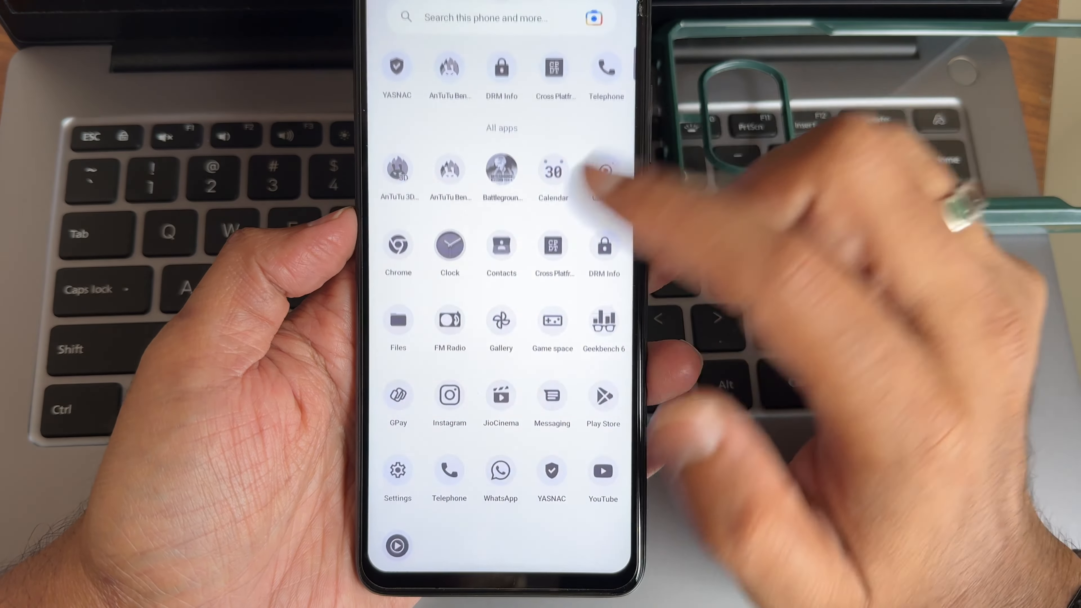
Step: Reach the AfterLabs hub from Settings and open its Statusbar page under Themes
scroll(down, 3)
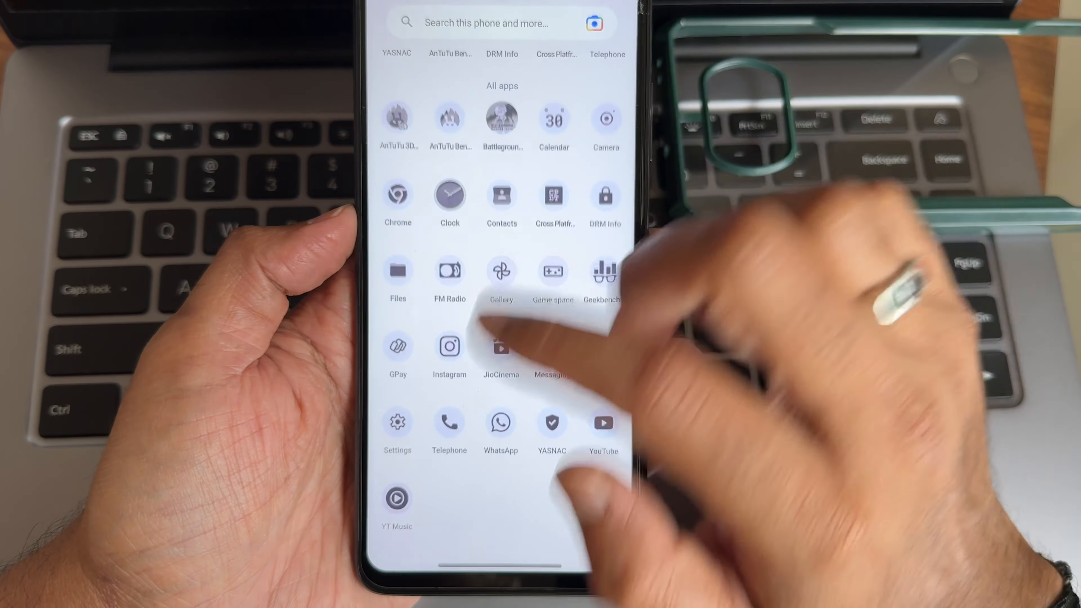
click(397, 423)
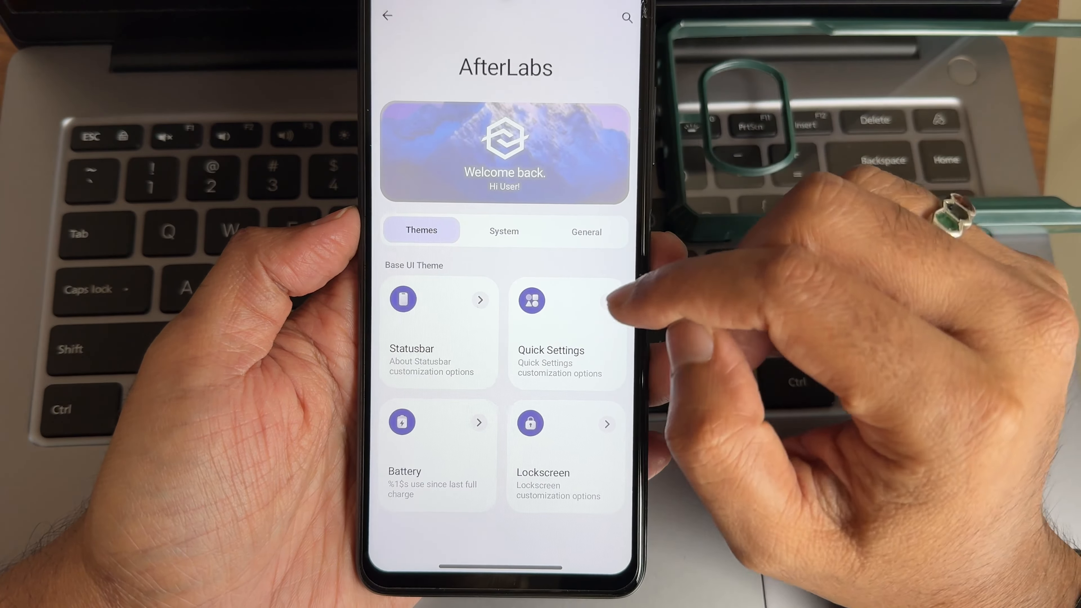
click(437, 334)
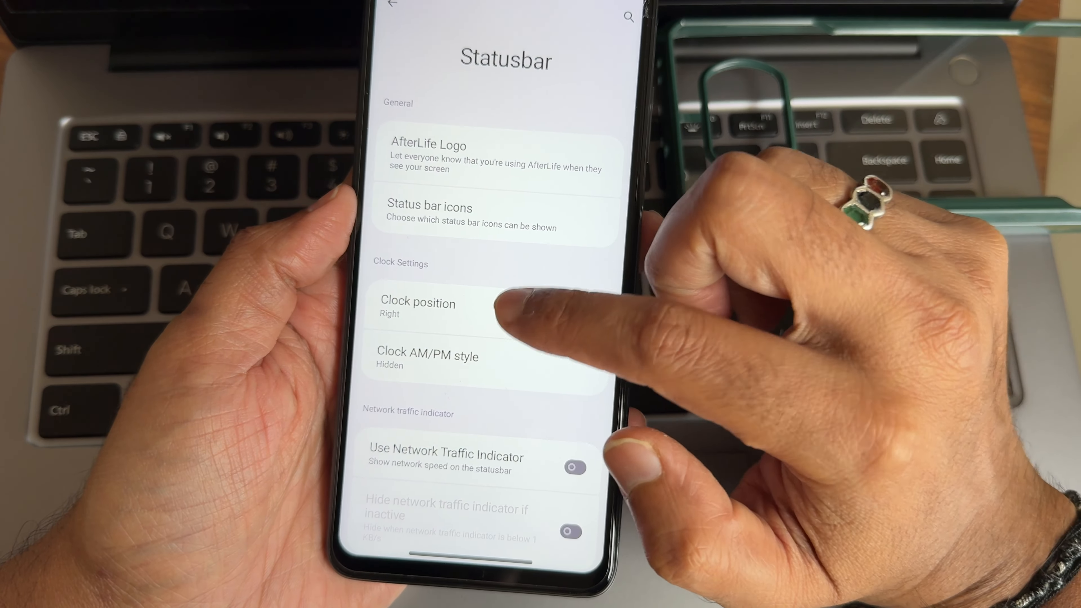
Step: Check the Clock position choices unchanged and scroll through padding and network icon toggles
click(418, 307)
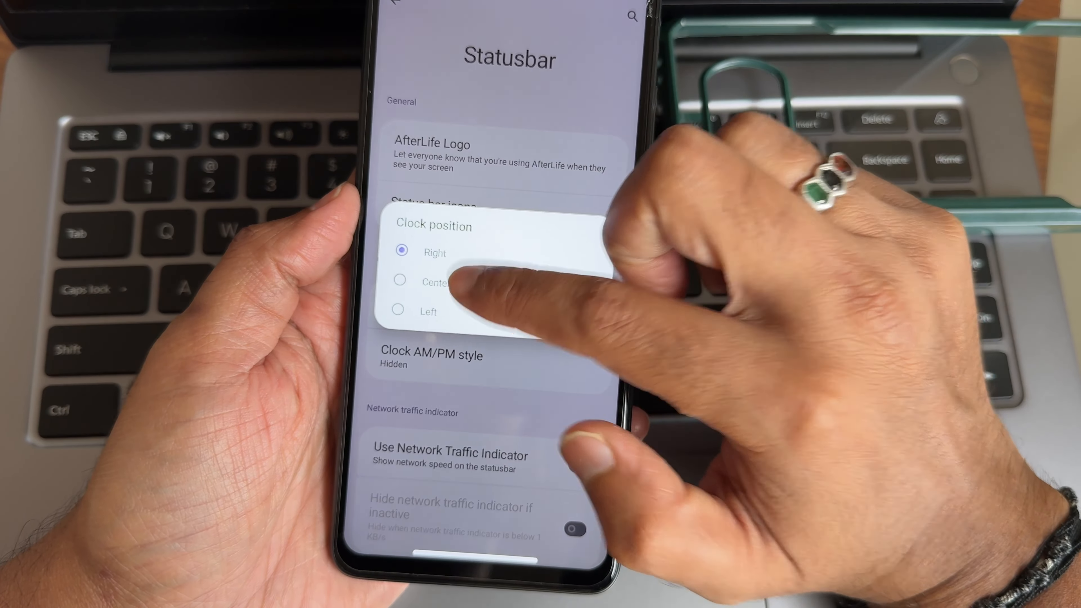
click(403, 288)
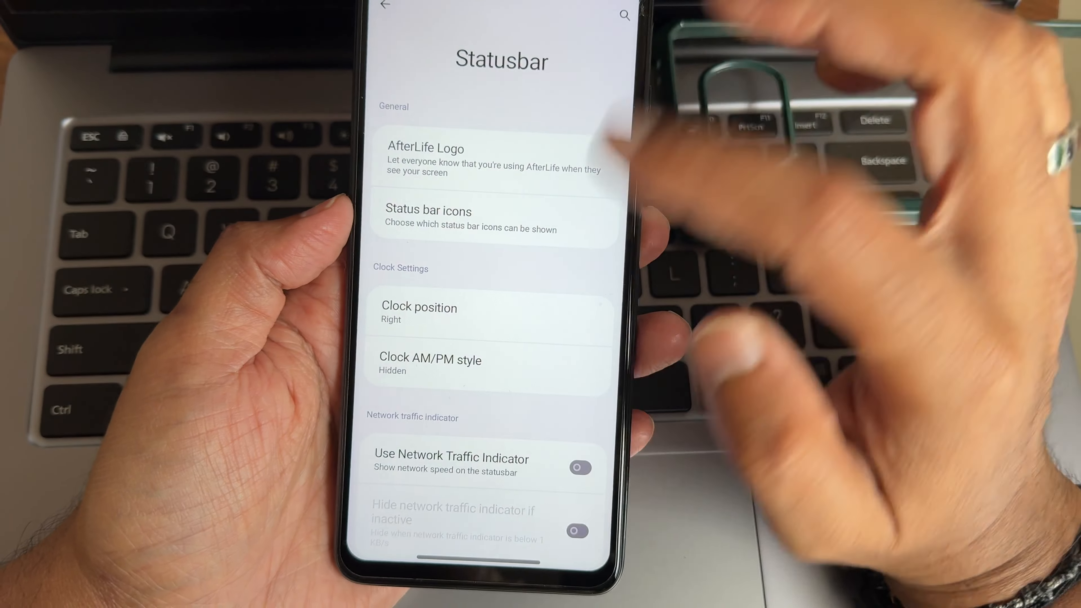
click(430, 363)
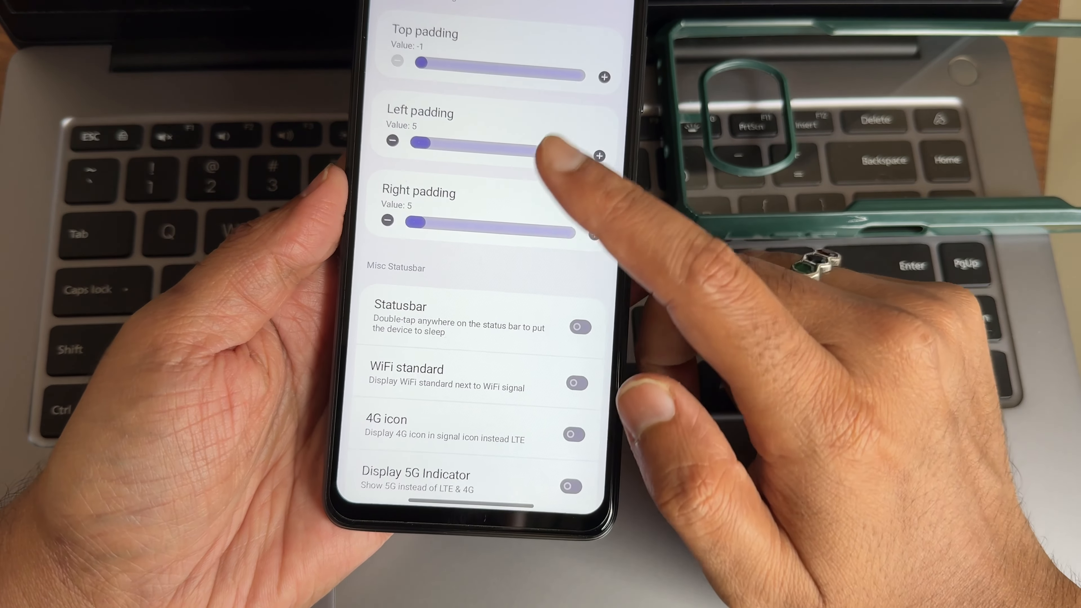
scroll(down, 3)
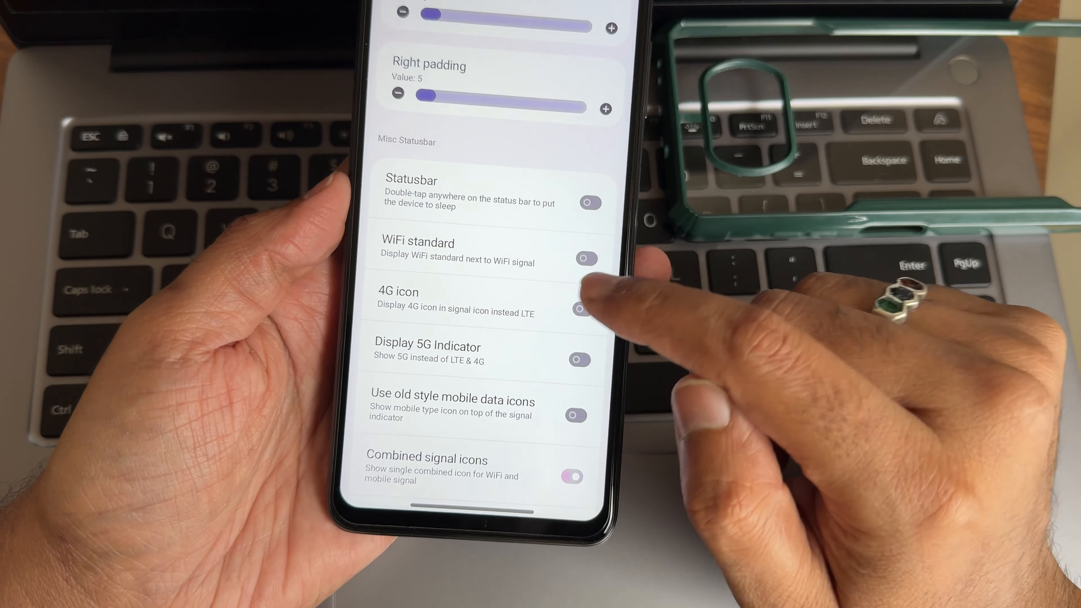
scroll(up, 3)
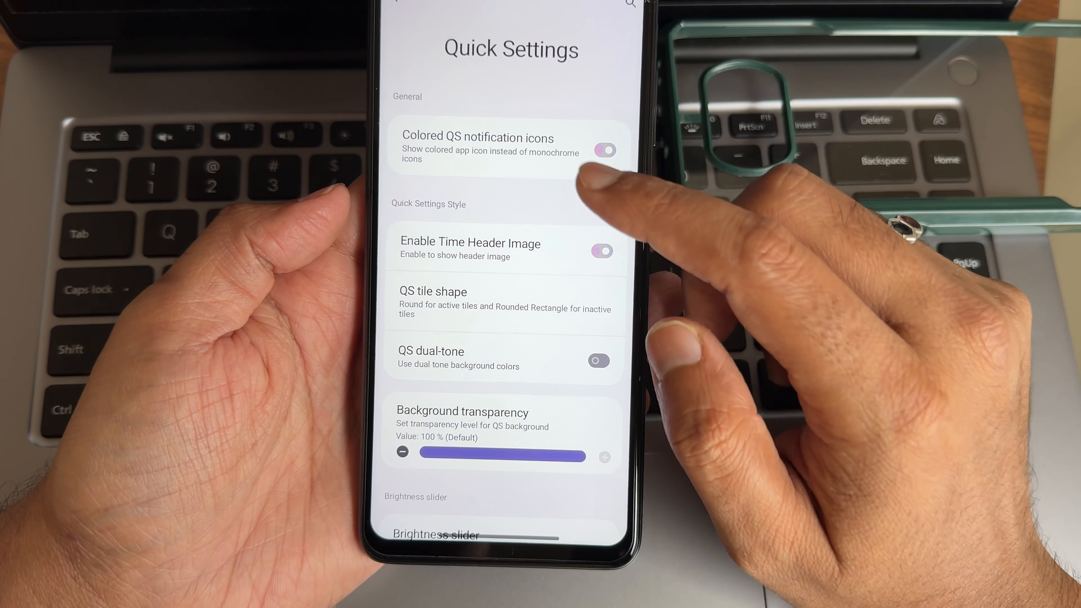
Step: Browse Battery and the Battery bar page, then move to the Lockscreen page with its clock preview
scroll(down, 3)
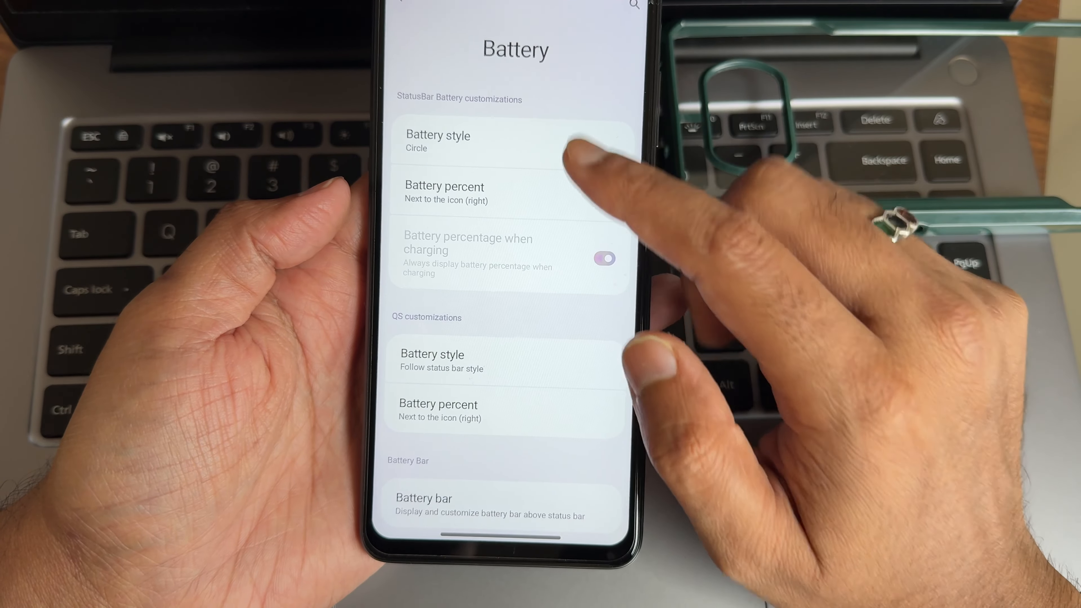
click(436, 141)
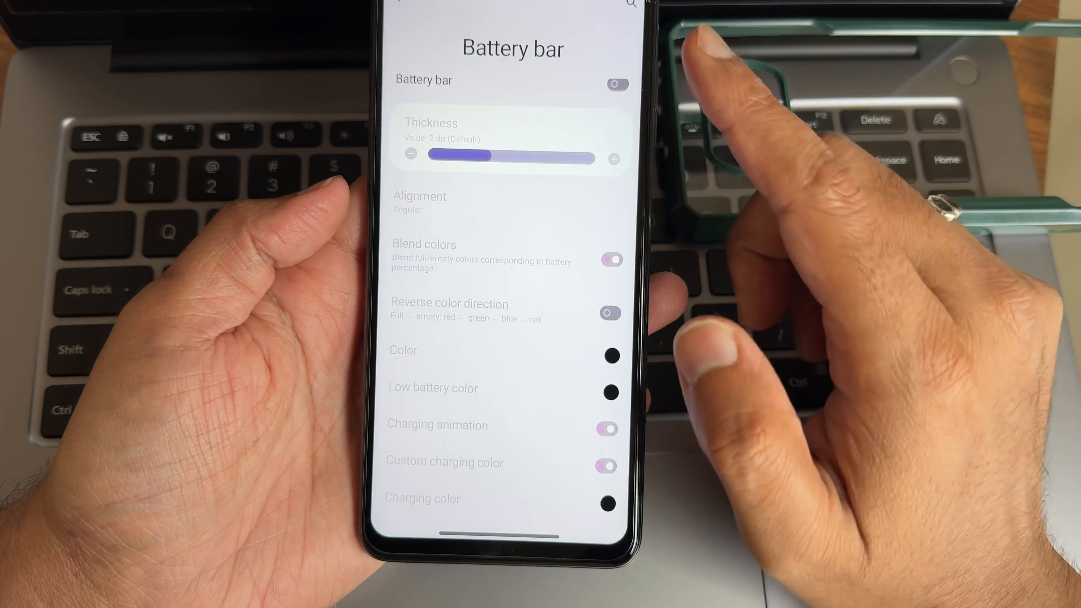
click(614, 84)
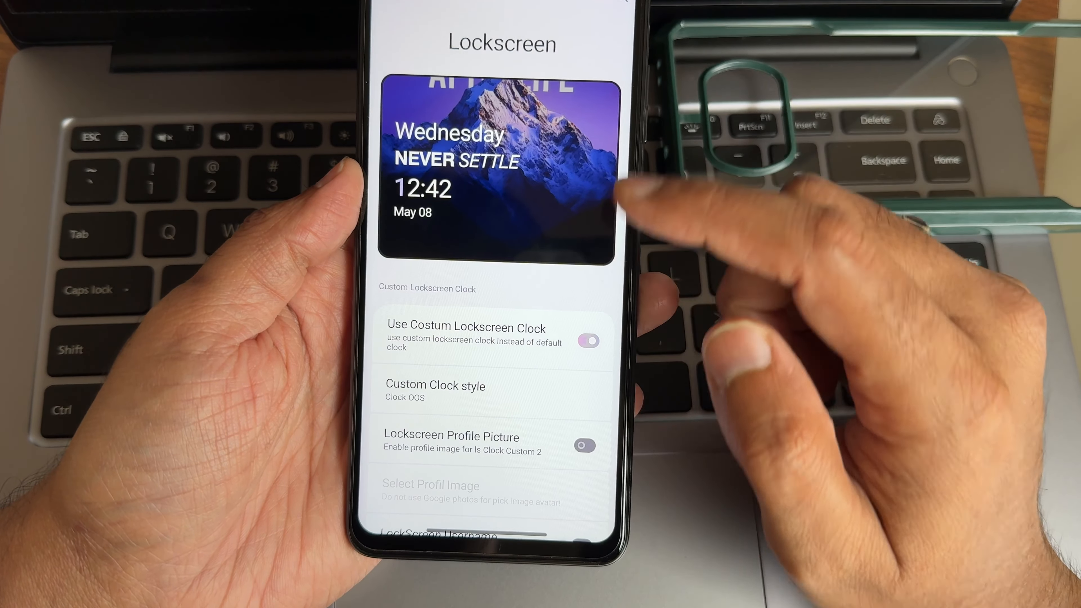
Step: Show the notification options: reTicker, Clear All button style and Edge light
click(435, 392)
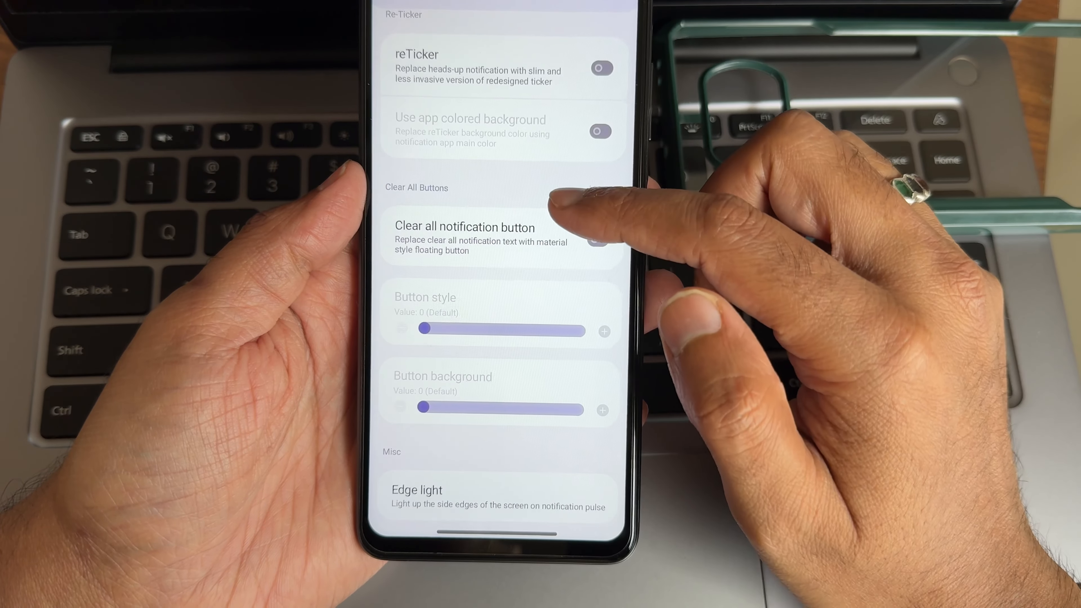
Step: Review the Edge light settings, then reach Miscellaneous with spoofing and weather options
scroll(up, 3)
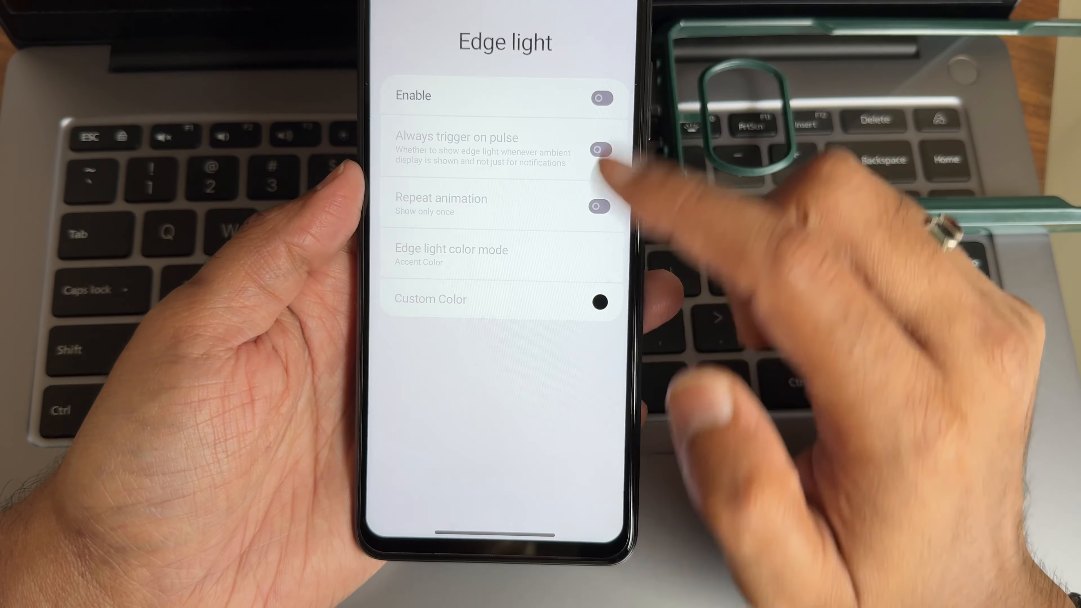
click(597, 96)
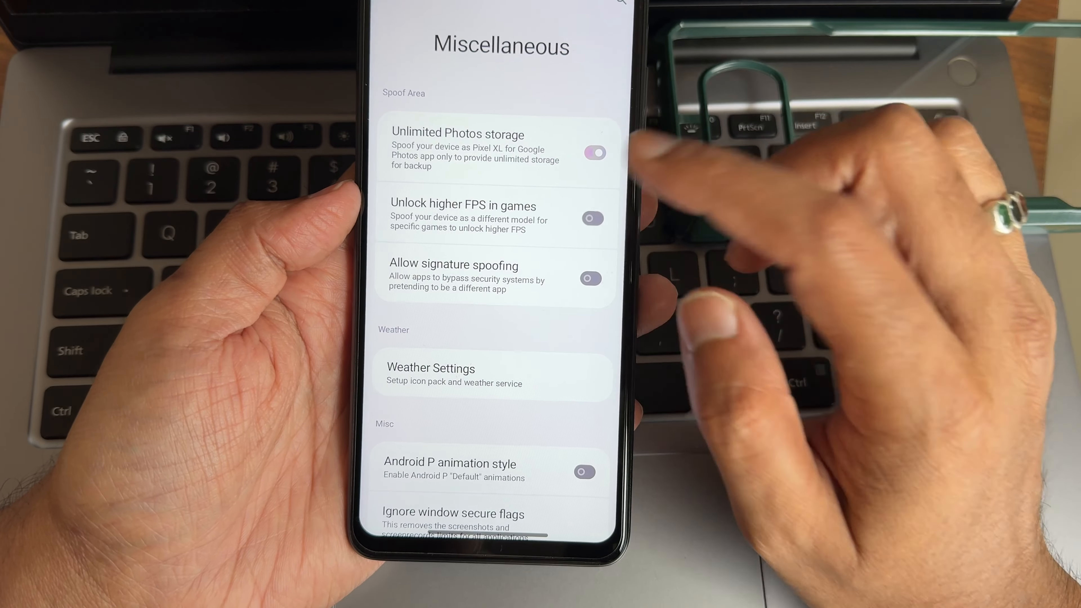
Step: Scroll the Themes page and inspect Dashboard Style choices, keeping Default
click(591, 219)
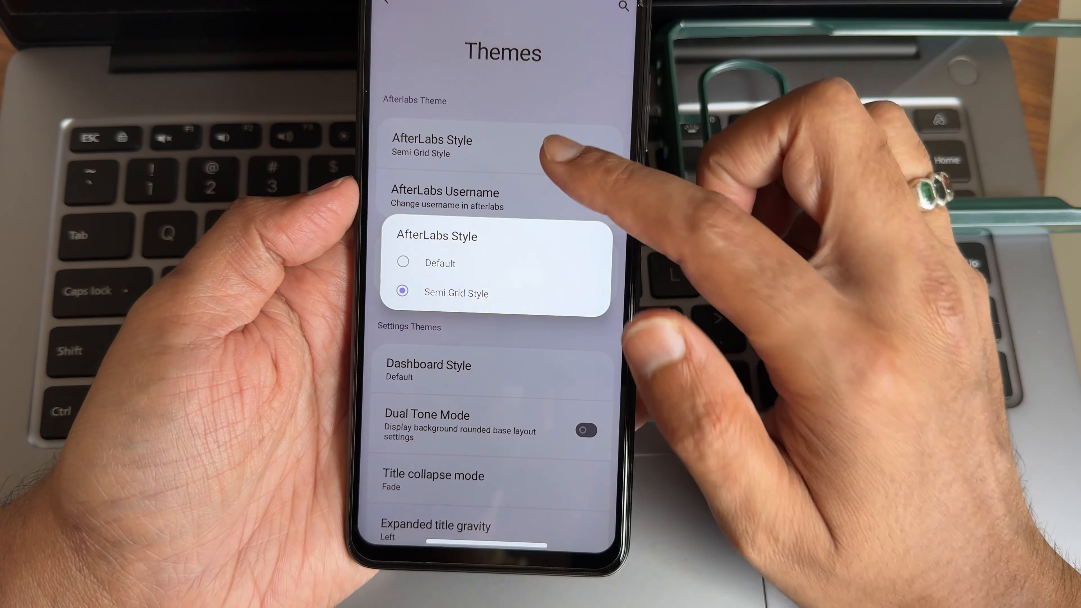
scroll(up, 3)
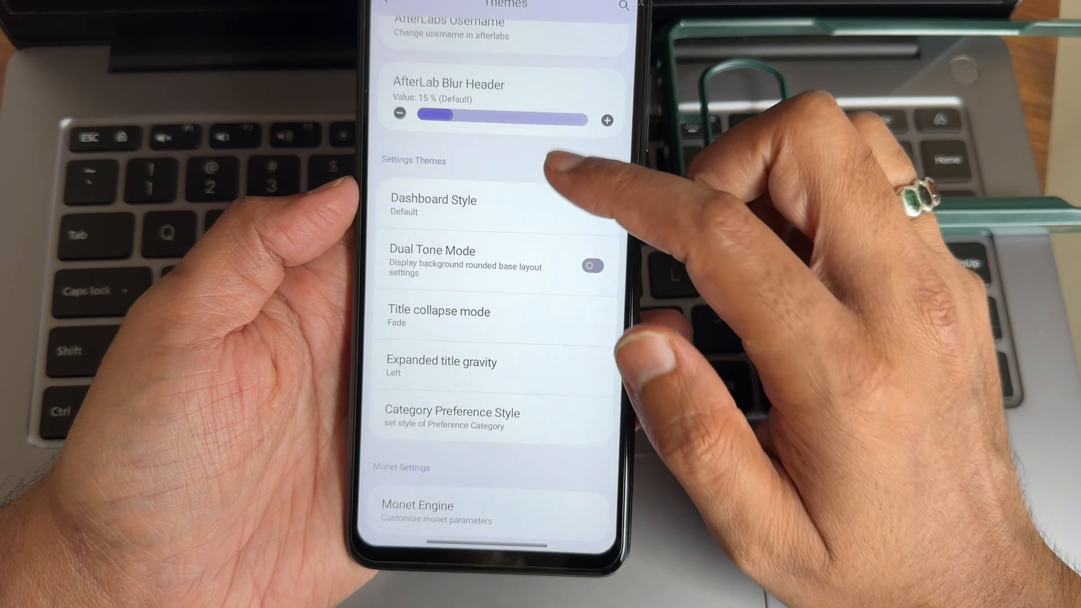
click(434, 205)
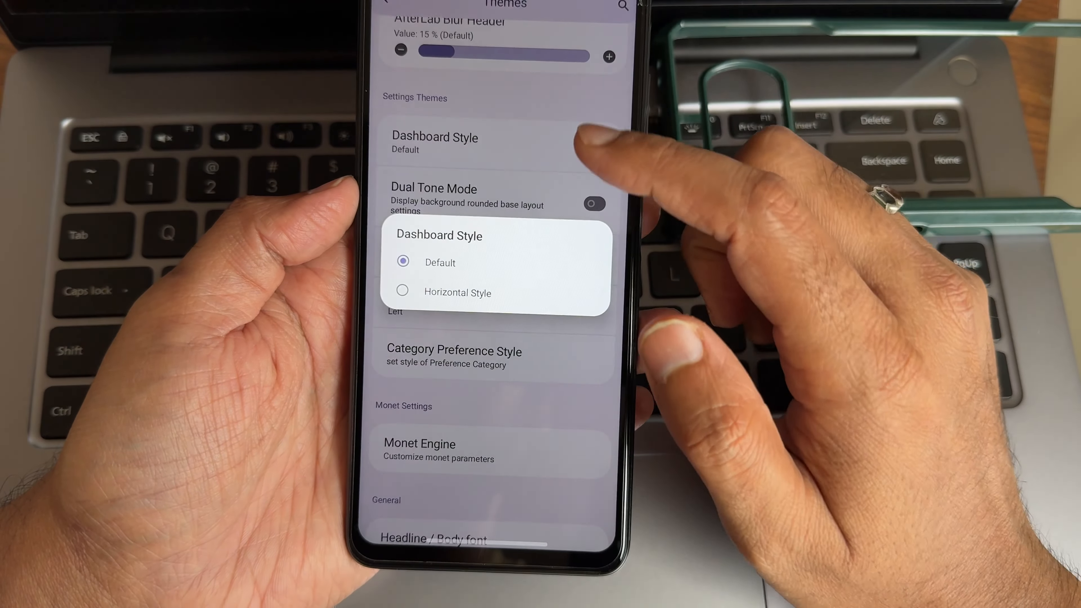
click(454, 356)
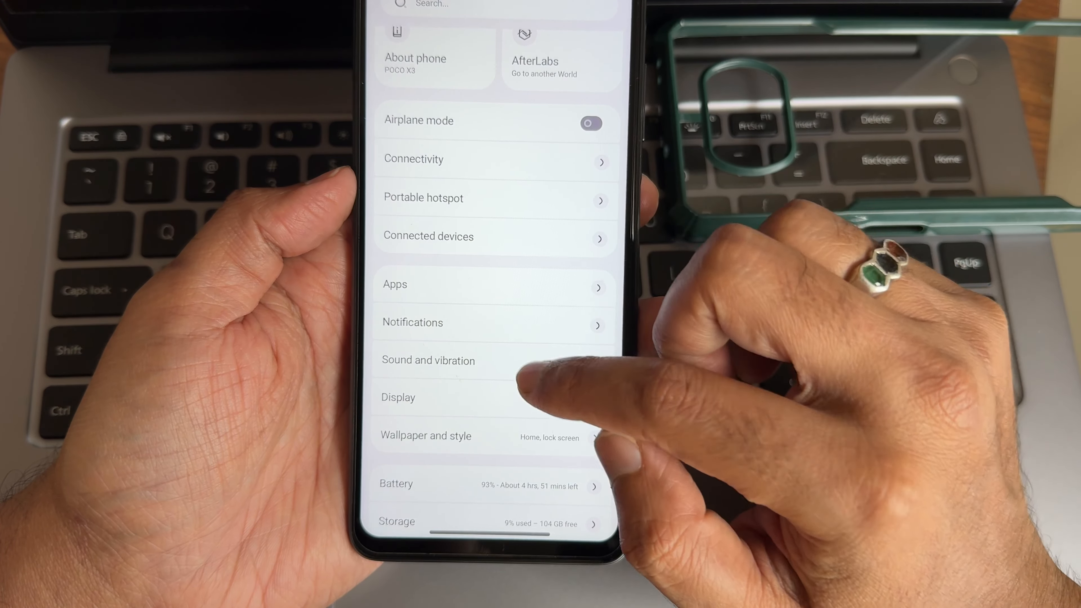
Step: Look through Sound and vibration, then reach Display's Dark theme page
click(427, 360)
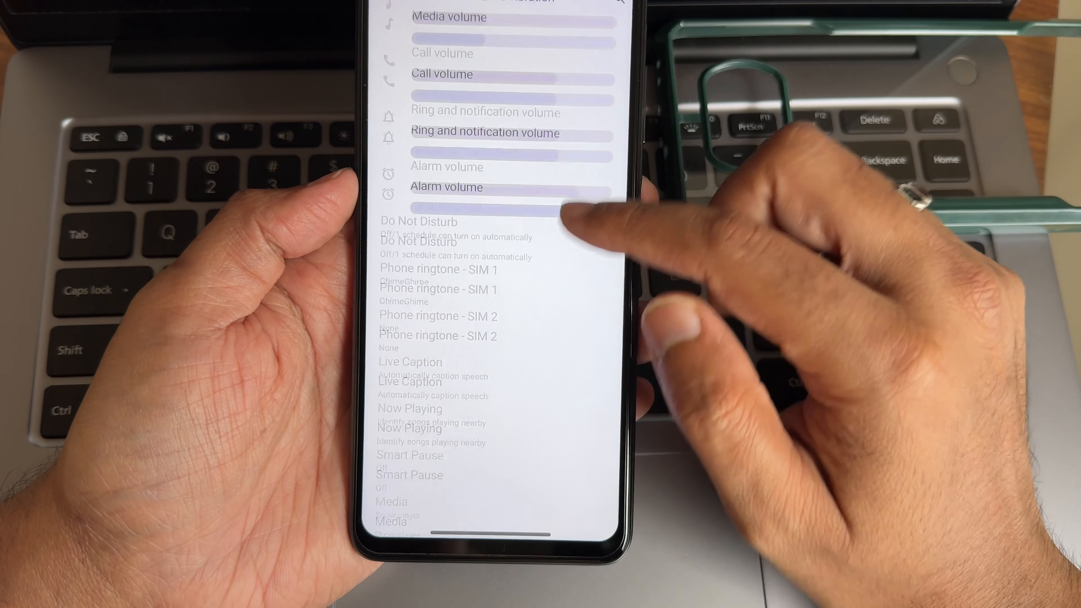
click(418, 222)
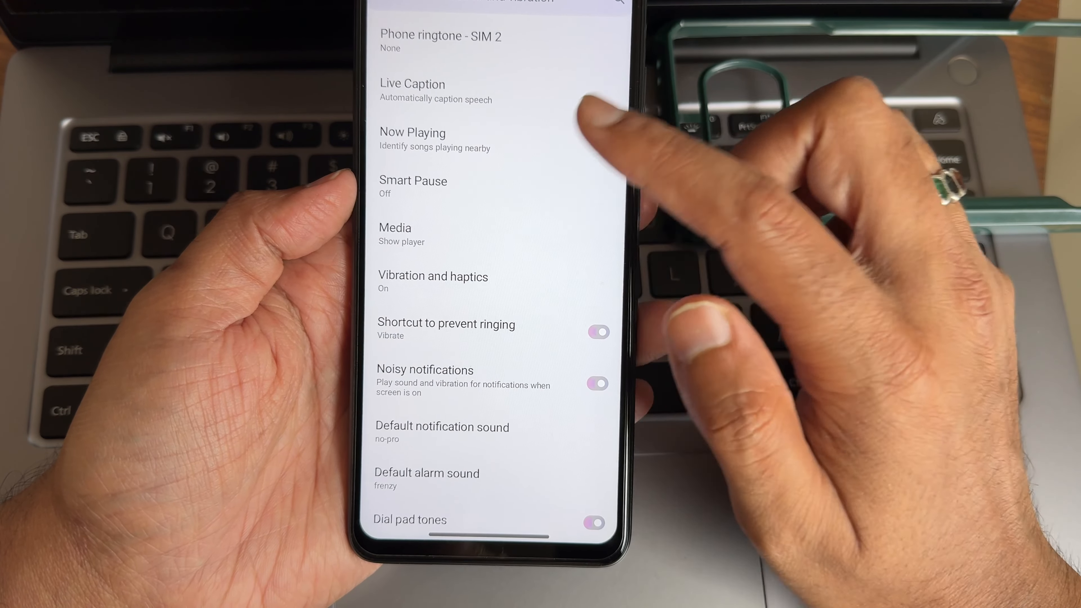
click(432, 282)
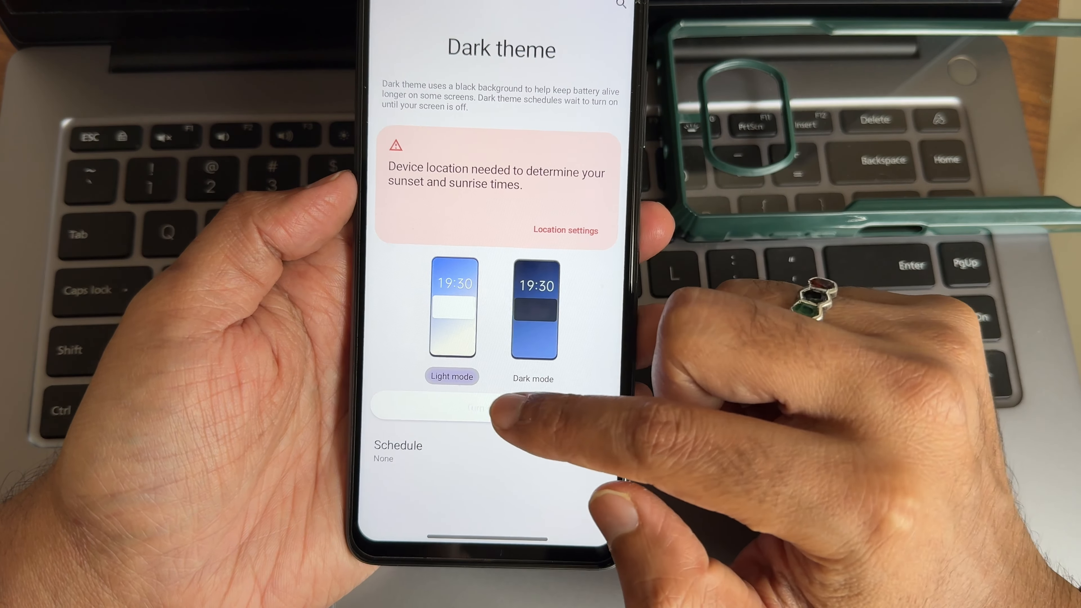
Step: Toggle dark mode on then off, review the picture adjustment dialog, and go back to Settings
click(533, 307)
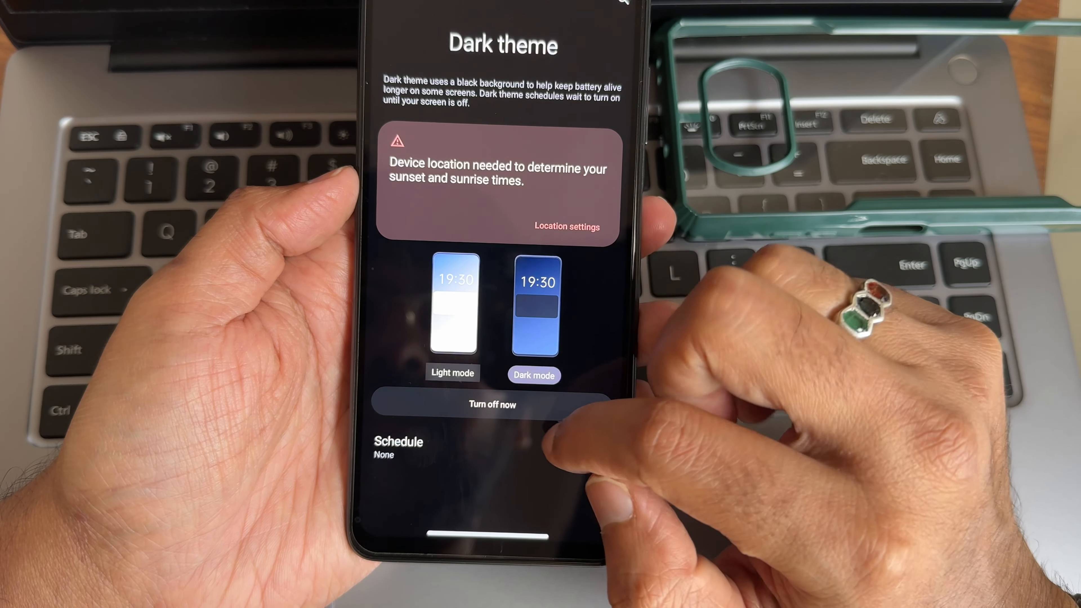
click(451, 372)
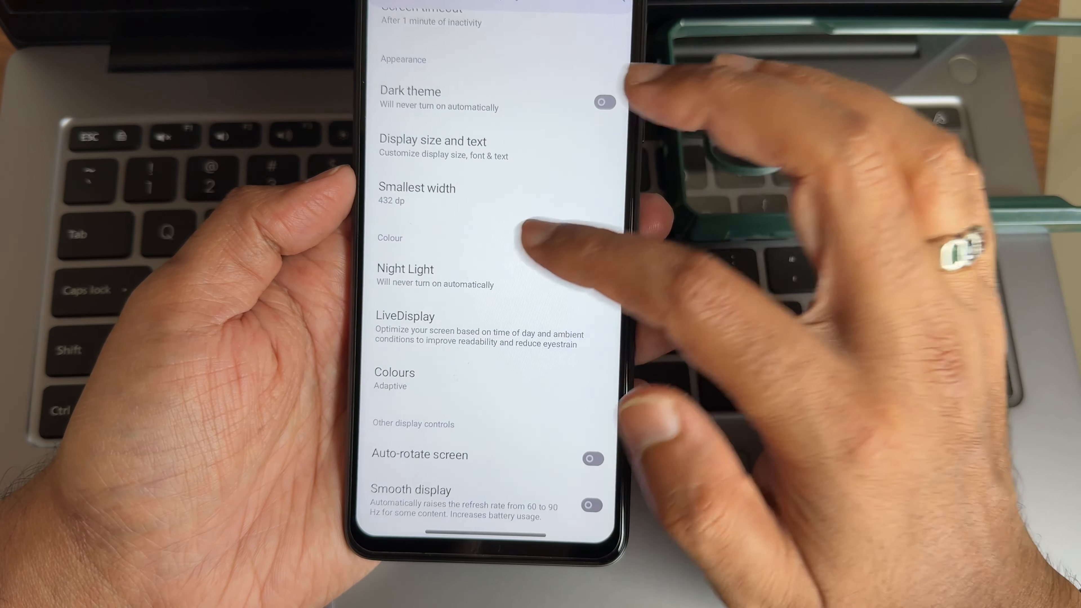
click(394, 372)
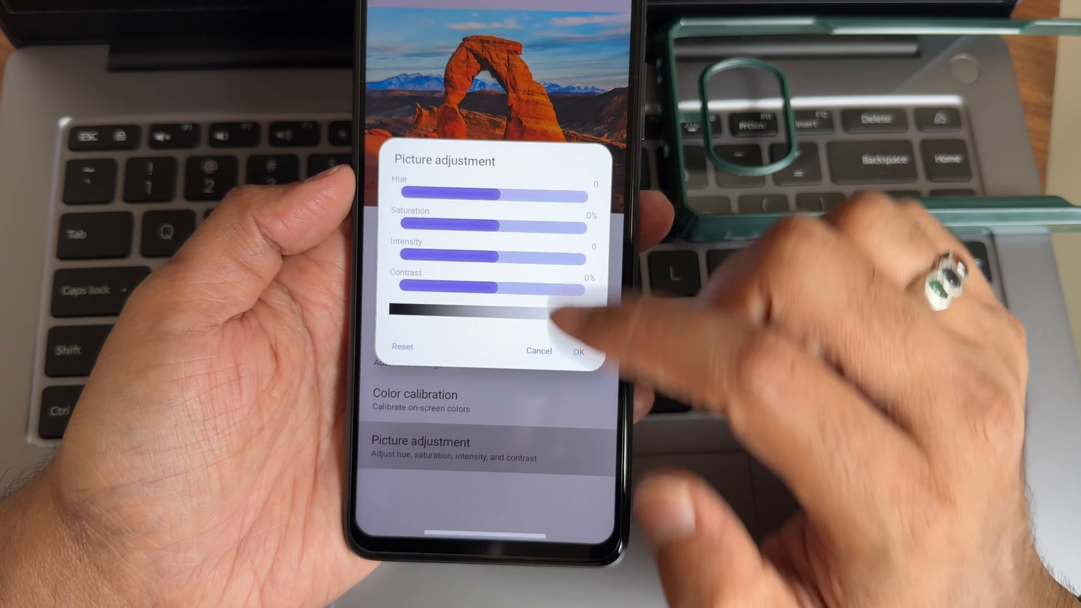
click(578, 350)
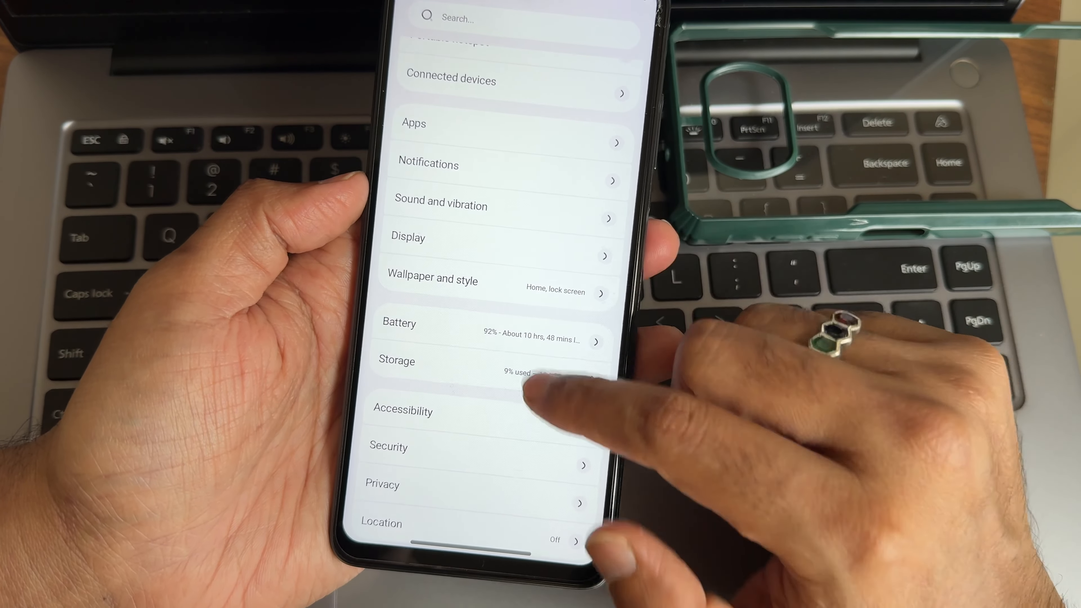
Step: Scroll the Settings list and enter the System settings page
click(402, 411)
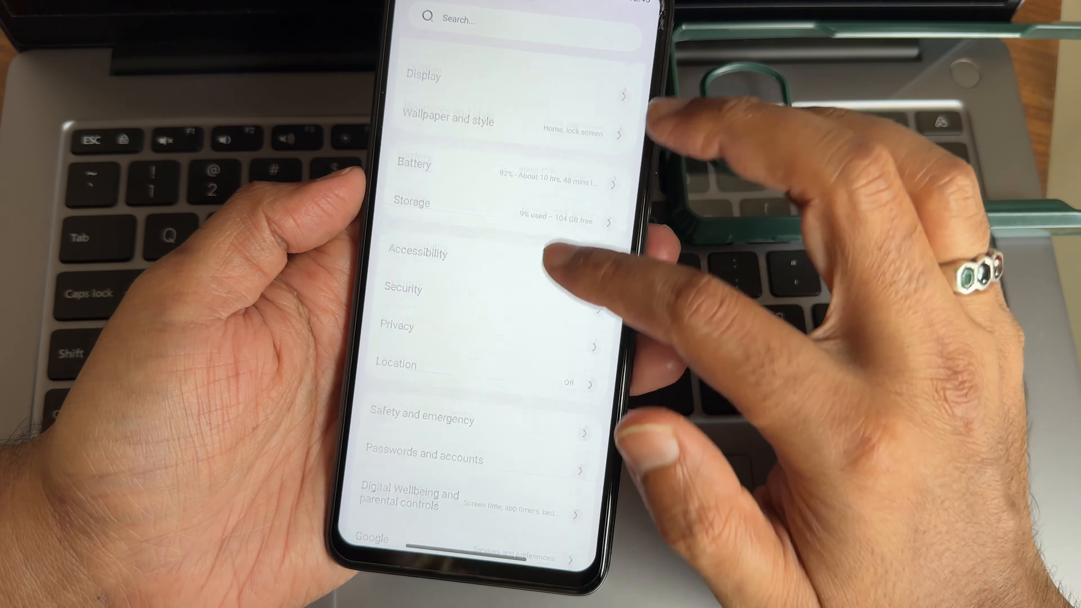
scroll(up, 3)
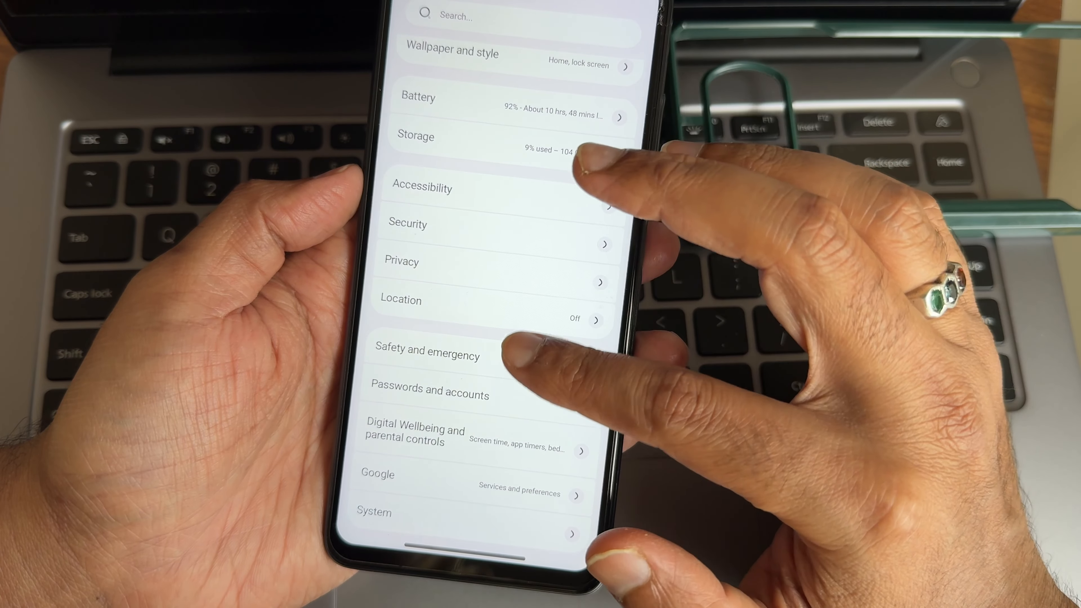
click(407, 224)
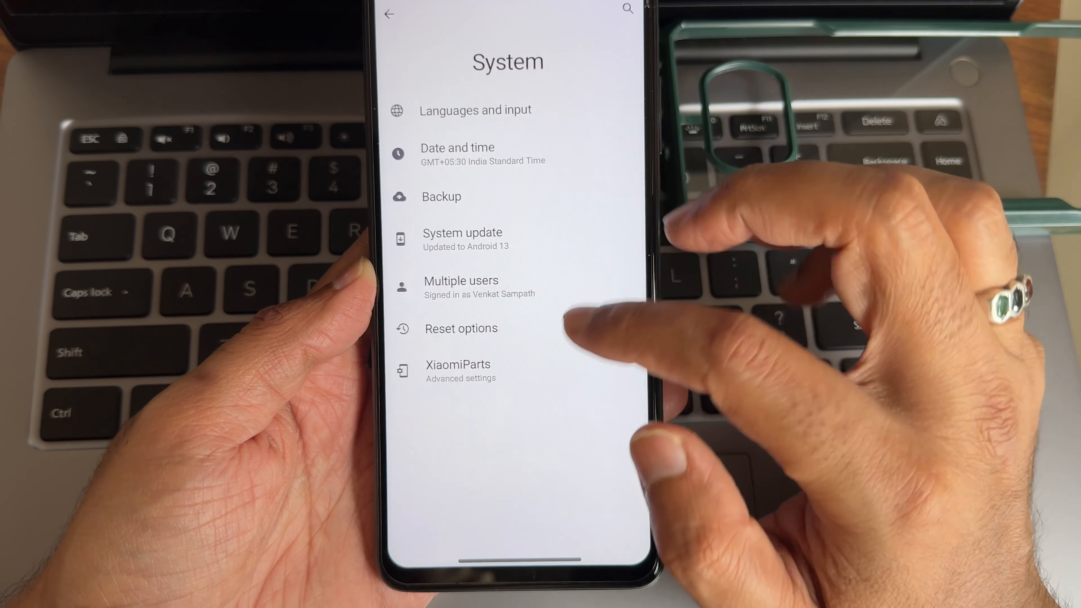
Step: Browse XiaomiParts including the Dirac audio optimizer, then back out of Settings to the app drawer
click(457, 365)
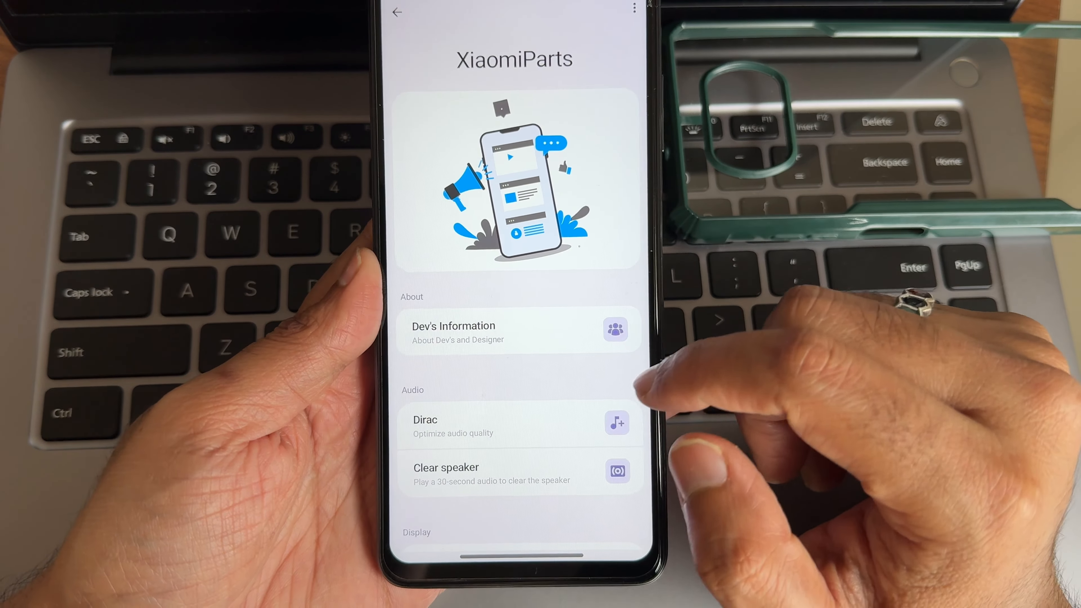
scroll(up, 3)
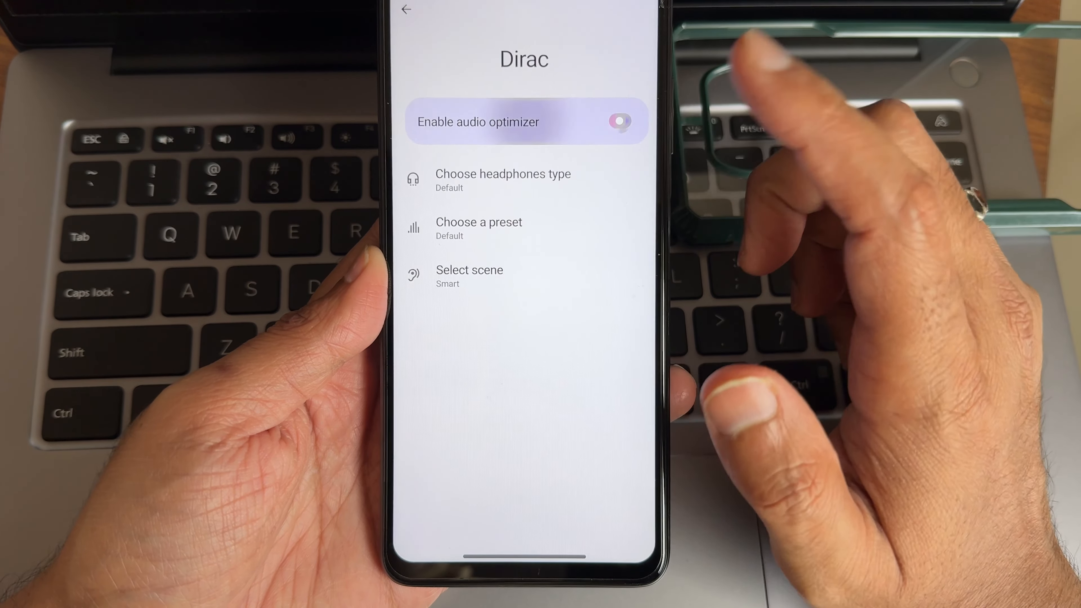
click(469, 276)
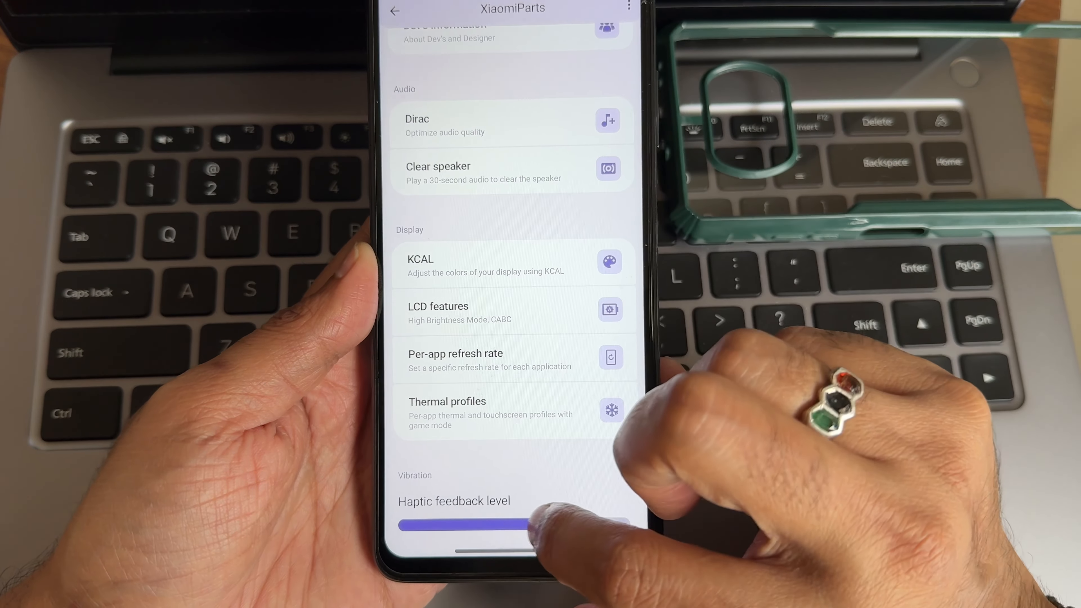
click(394, 9)
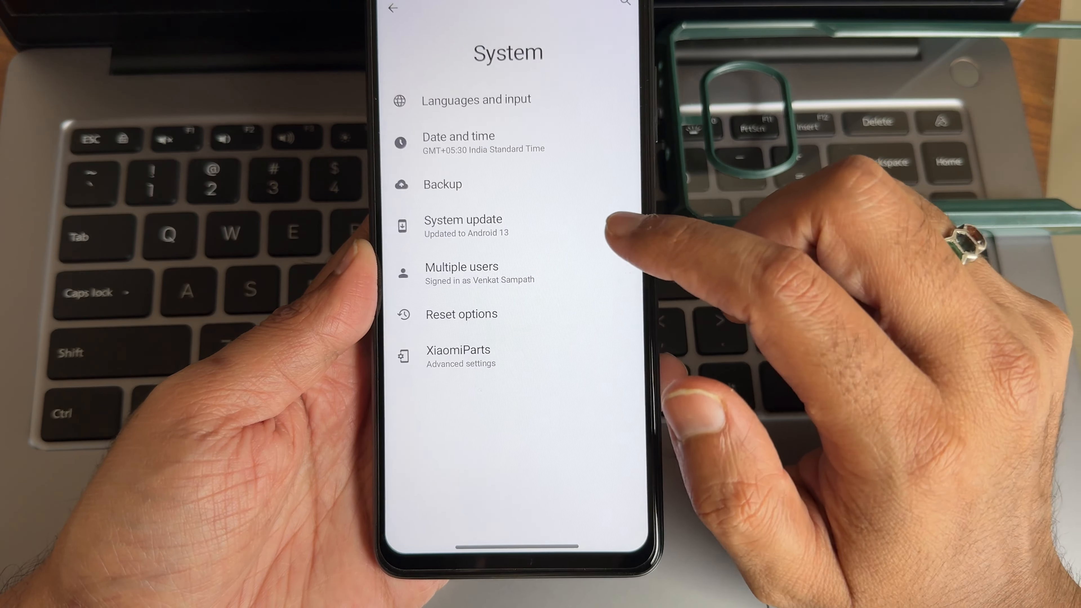
click(394, 7)
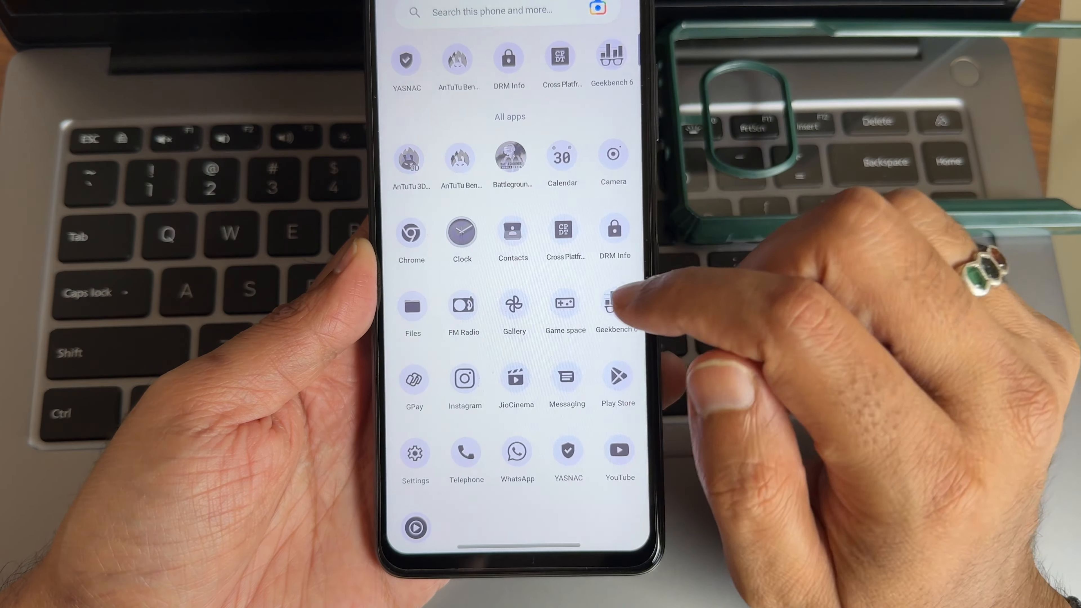
Step: View the Files Downloads folder and DRM Info details, ending on Game space settings
click(412, 310)
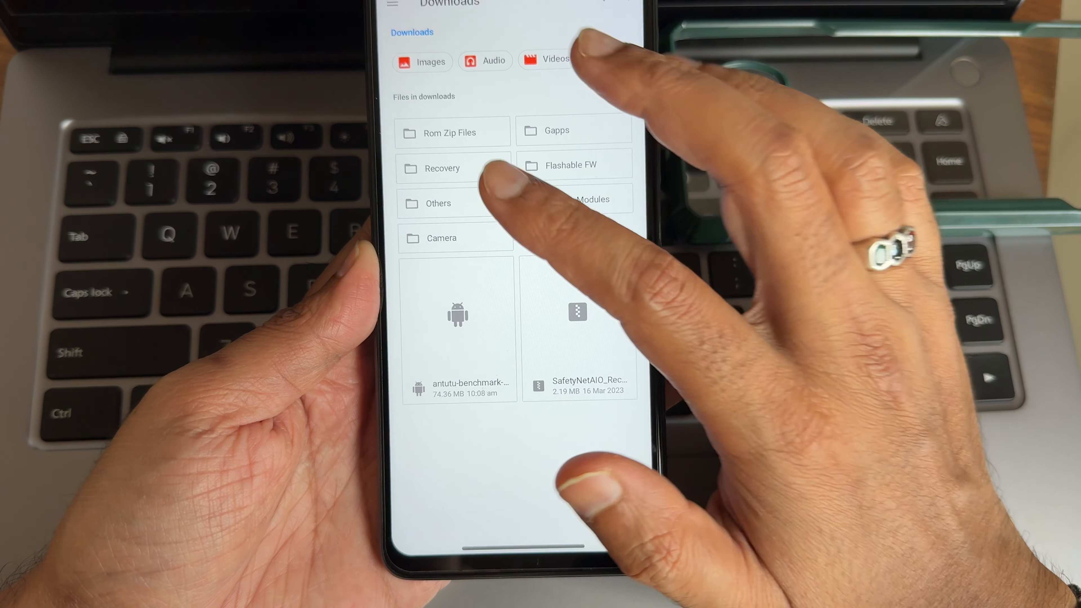
click(421, 62)
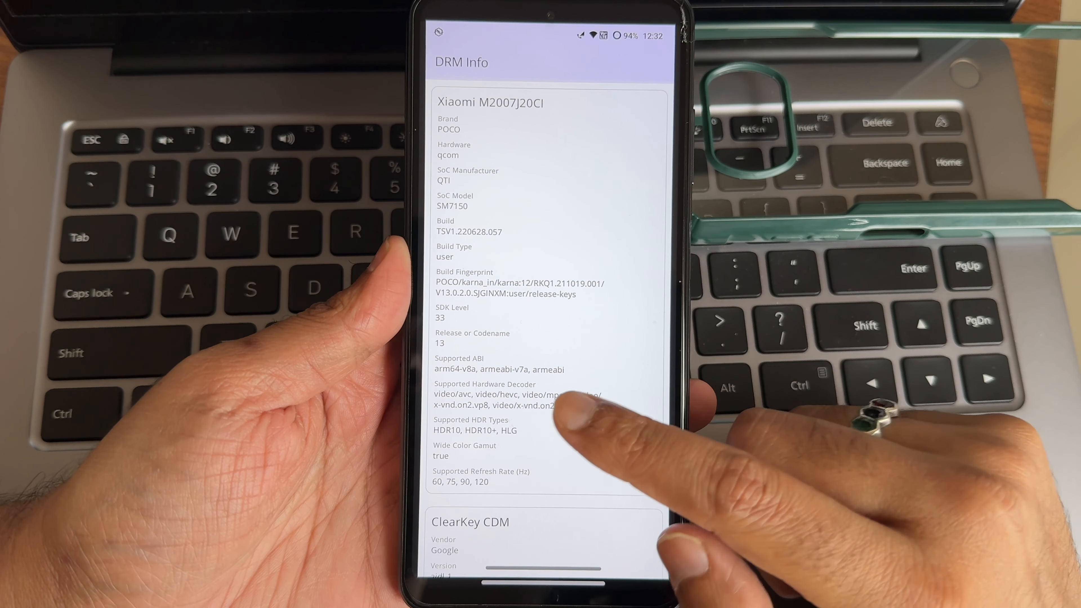
scroll(down, 3)
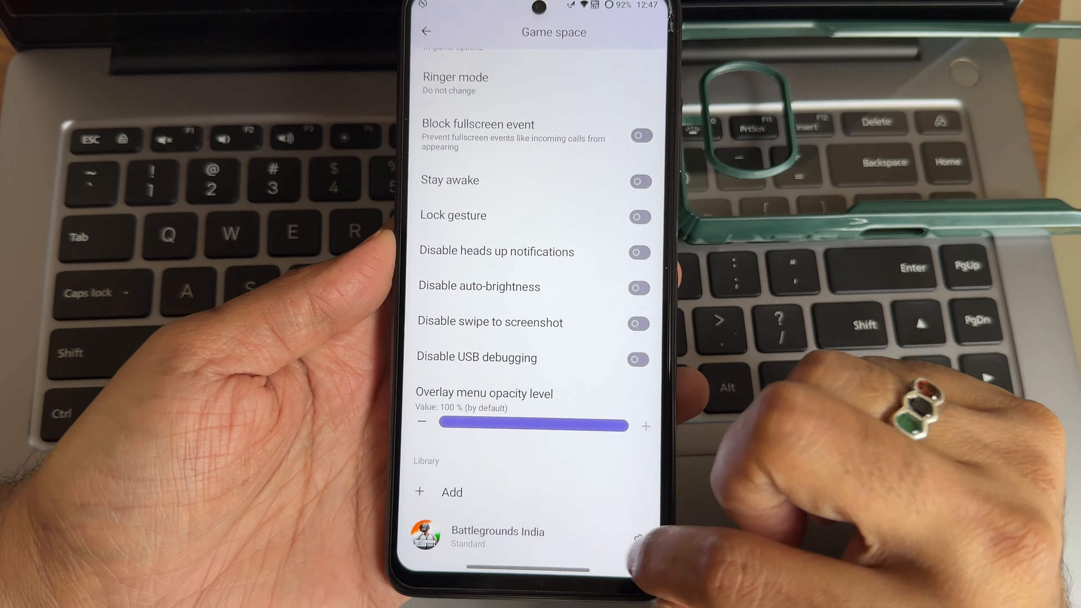
Step: Launch Battlegrounds India, start a match, and show the Game space performance overlay
click(497, 537)
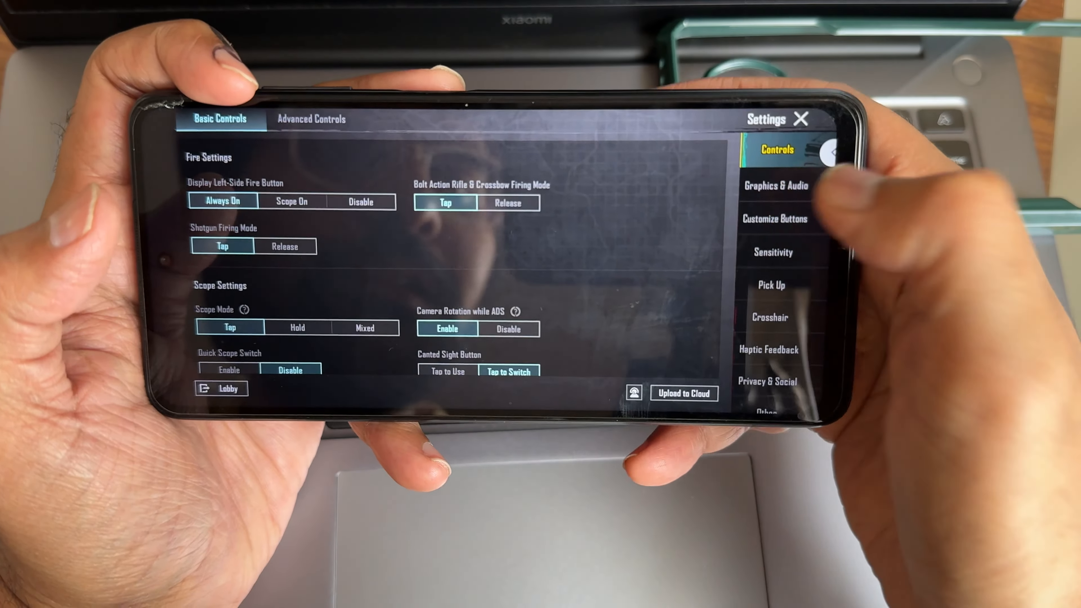
click(774, 186)
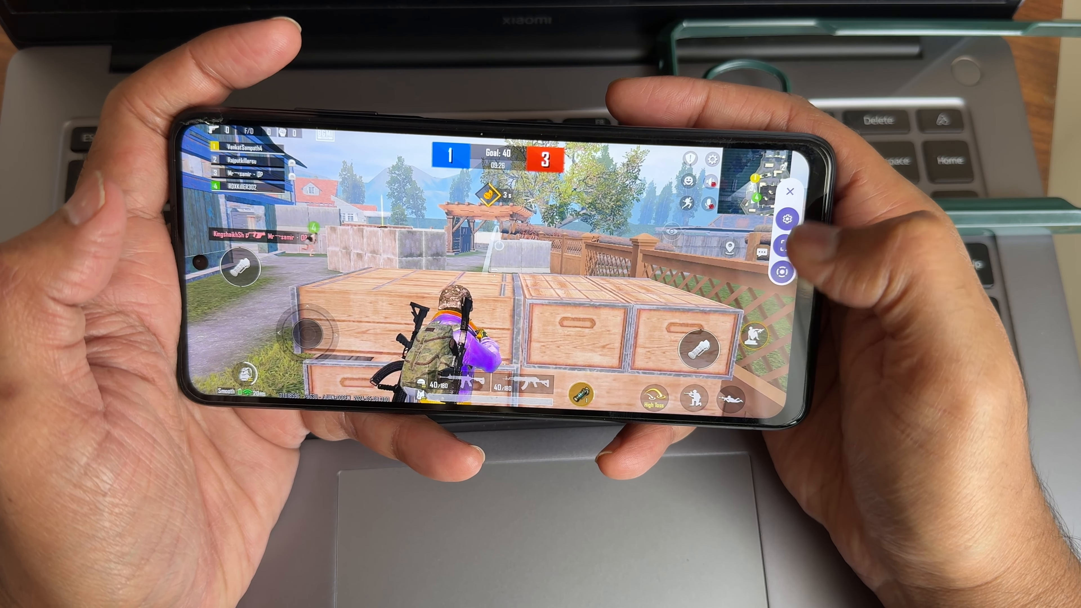
click(787, 218)
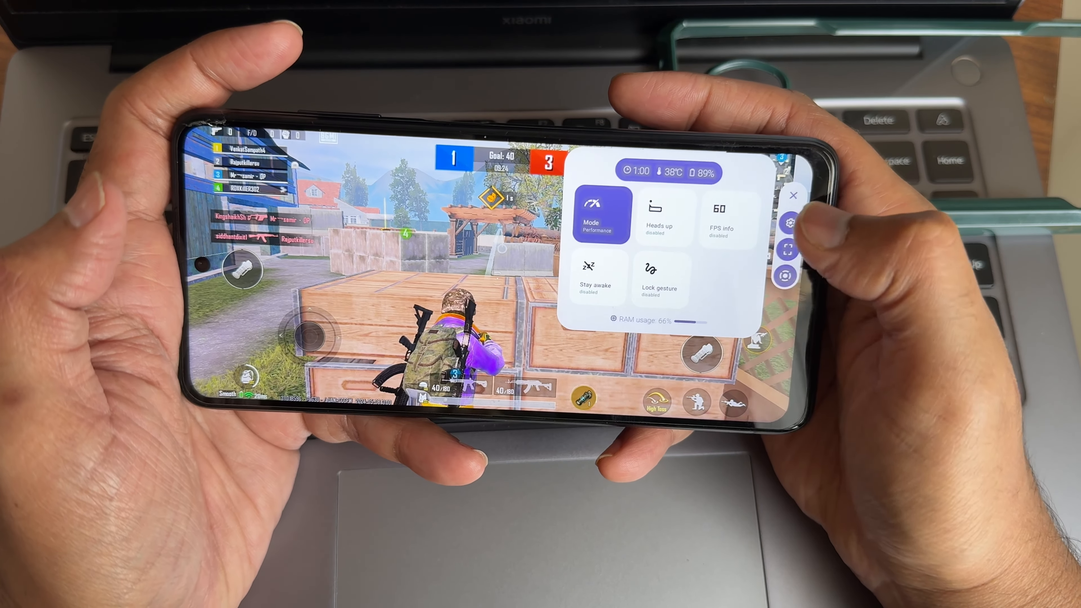